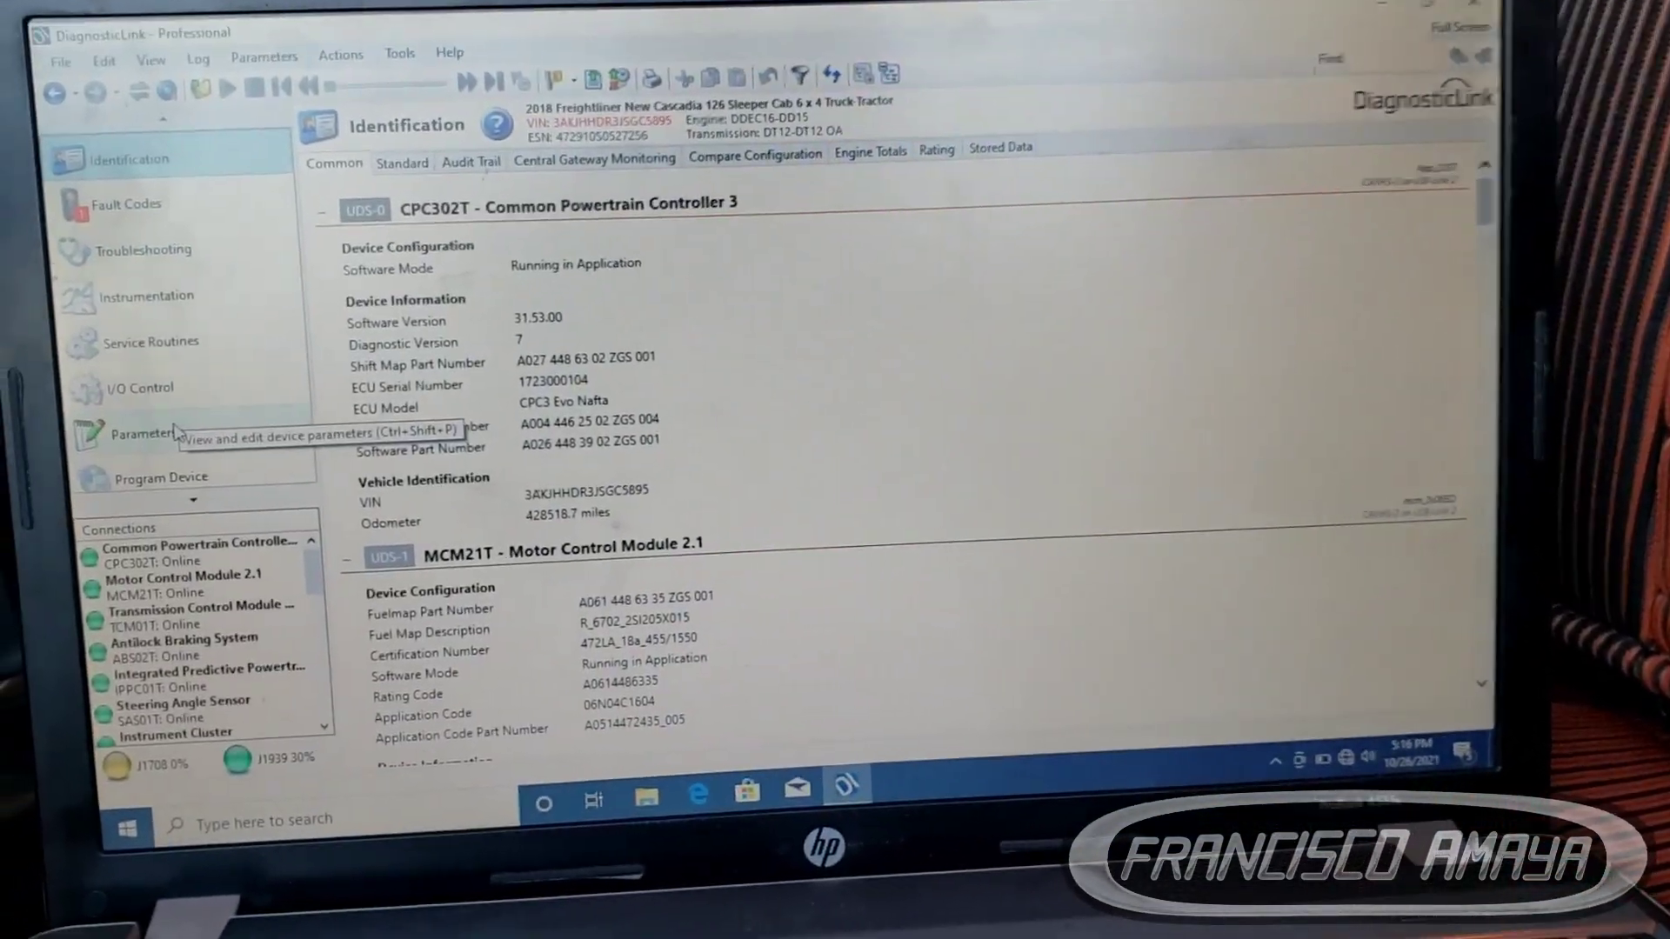
Show the All Parameters list of the Freightliner's modules from the left navigation
{"action": "left_click", "coordinate": [139, 435]}
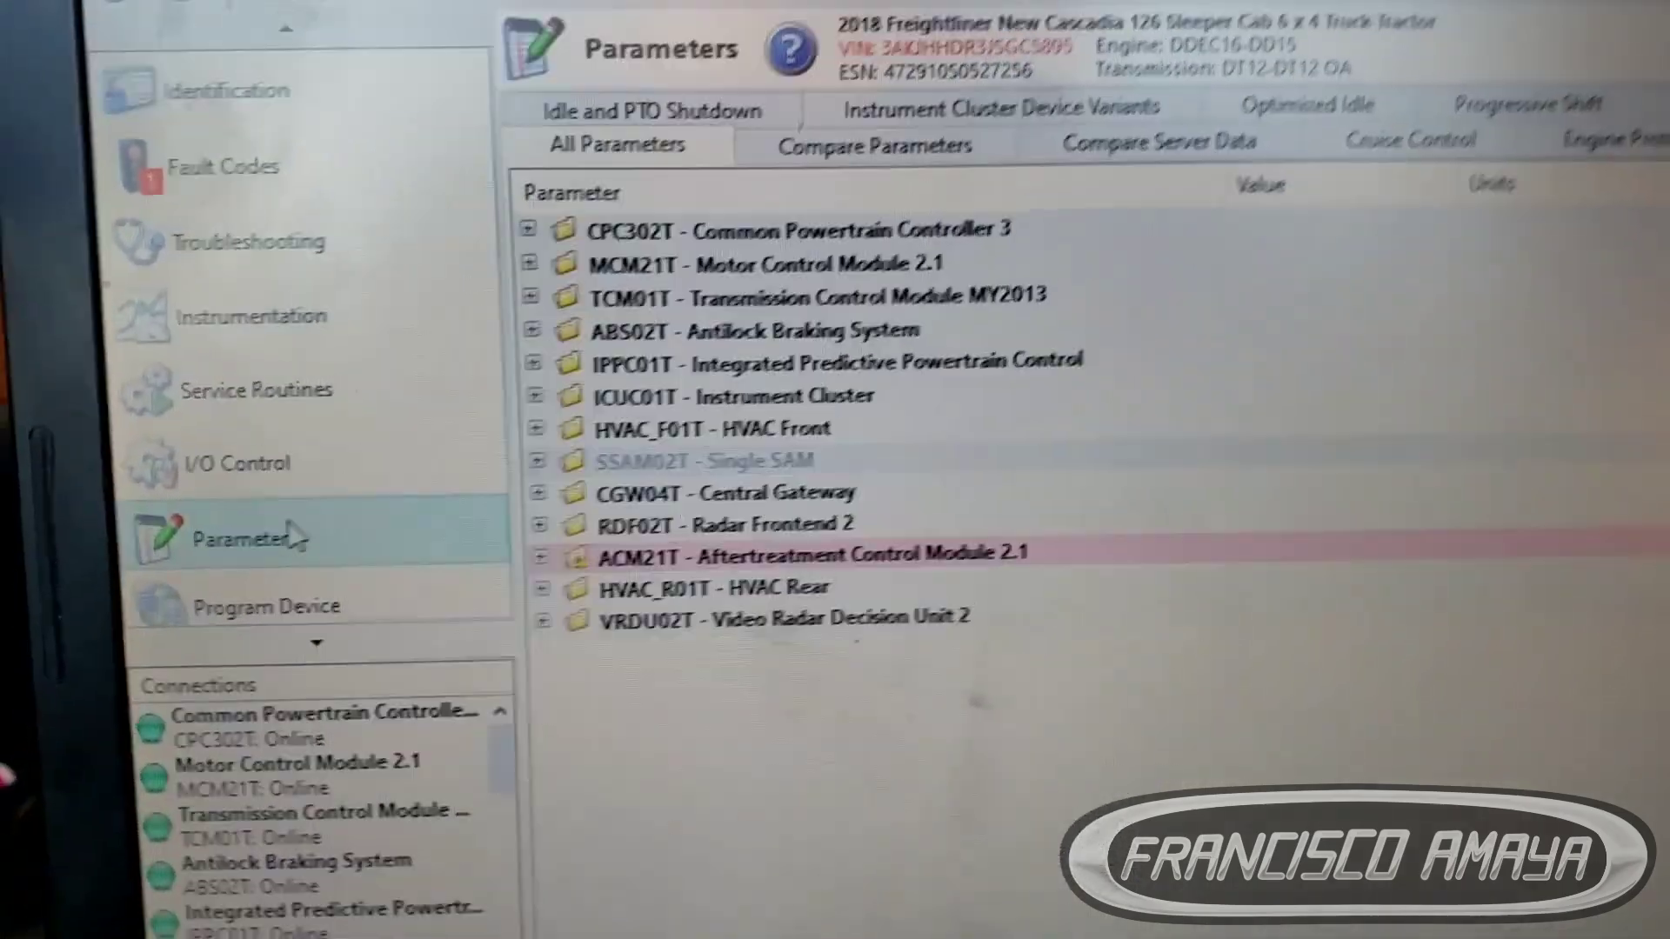